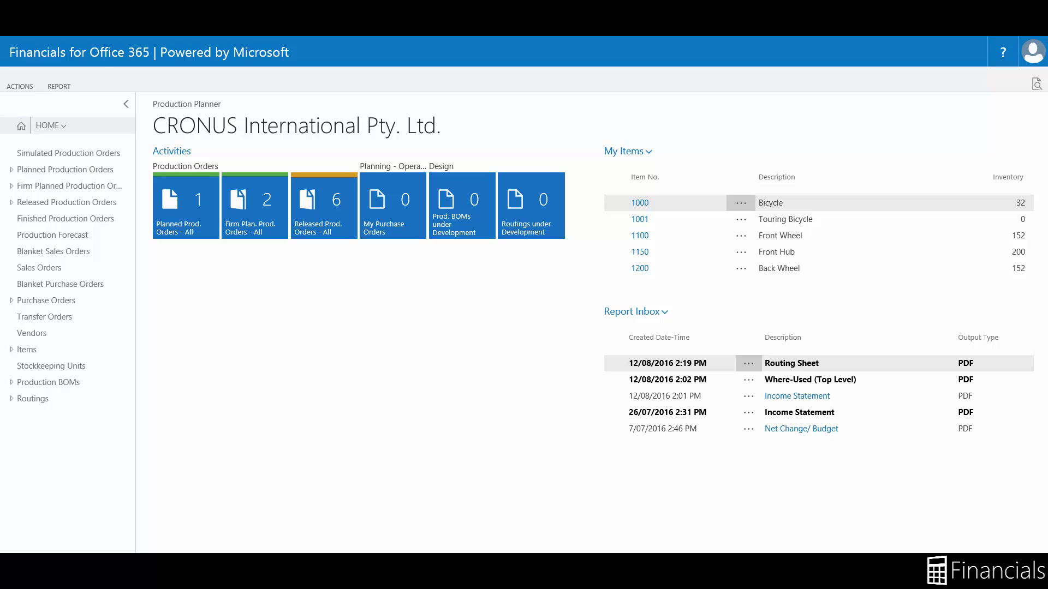
# Step: Find the Routings list via page search for 'routing' and select routing 1002AB
pyautogui.click(1035, 83)
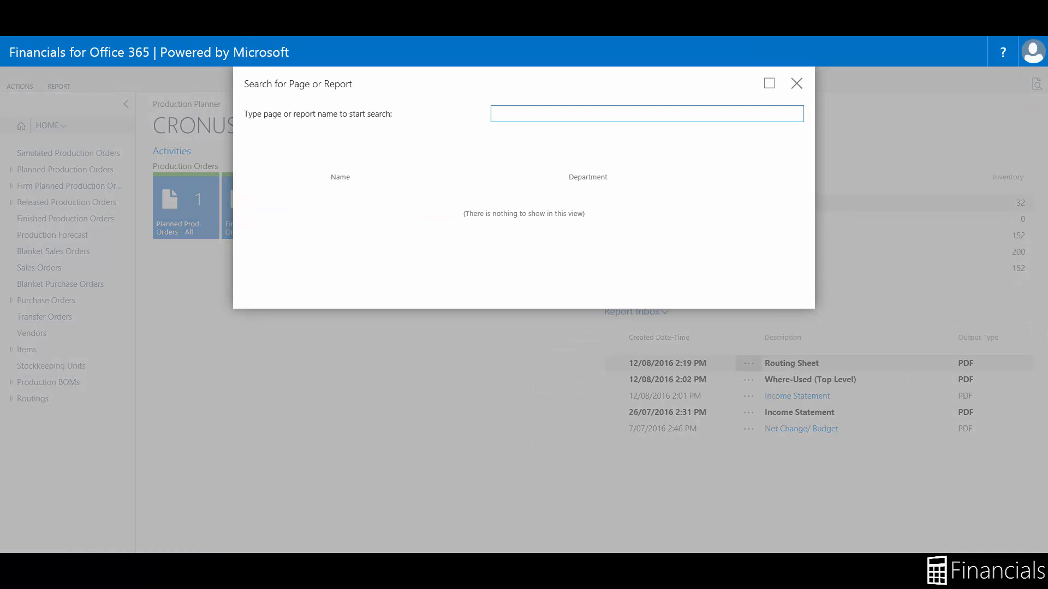
pyautogui.write('routing')
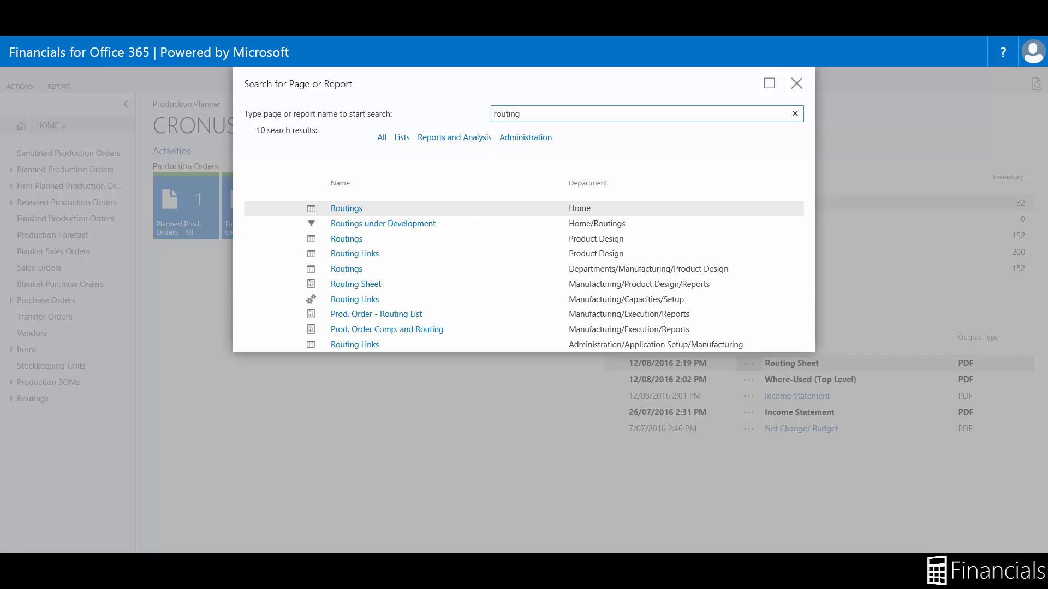
pyautogui.click(795, 83)
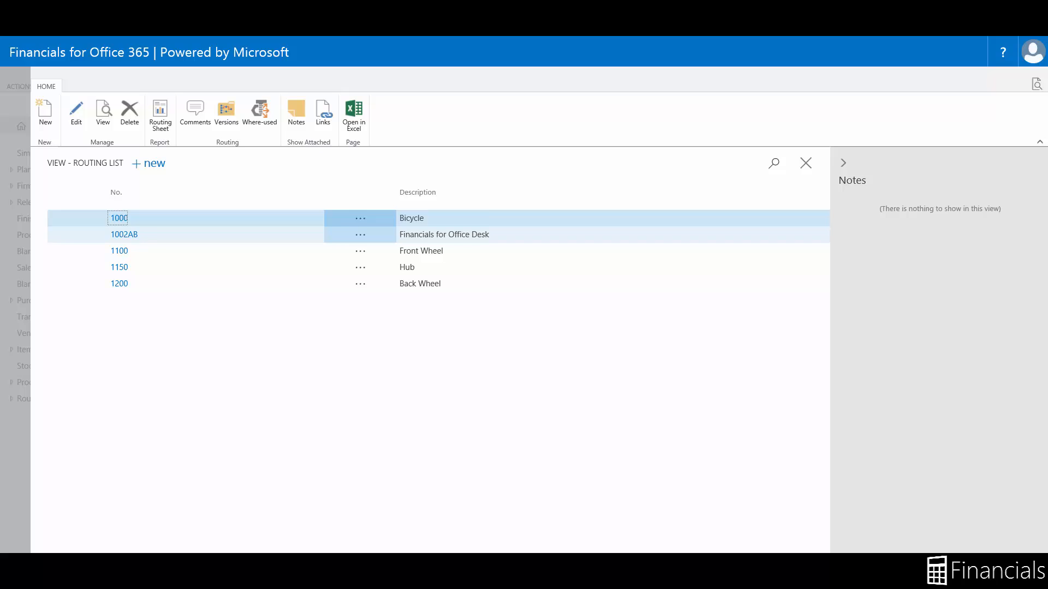
pyautogui.click(123, 233)
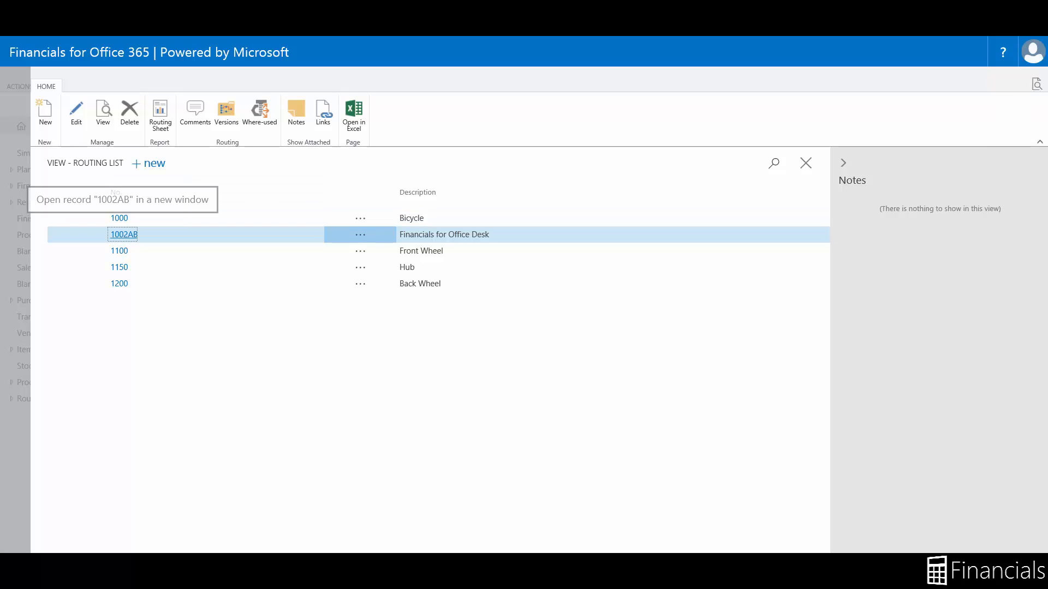
# Step: Open routing card 1002AB for the office desk and show its Status options
pyautogui.click(123, 233)
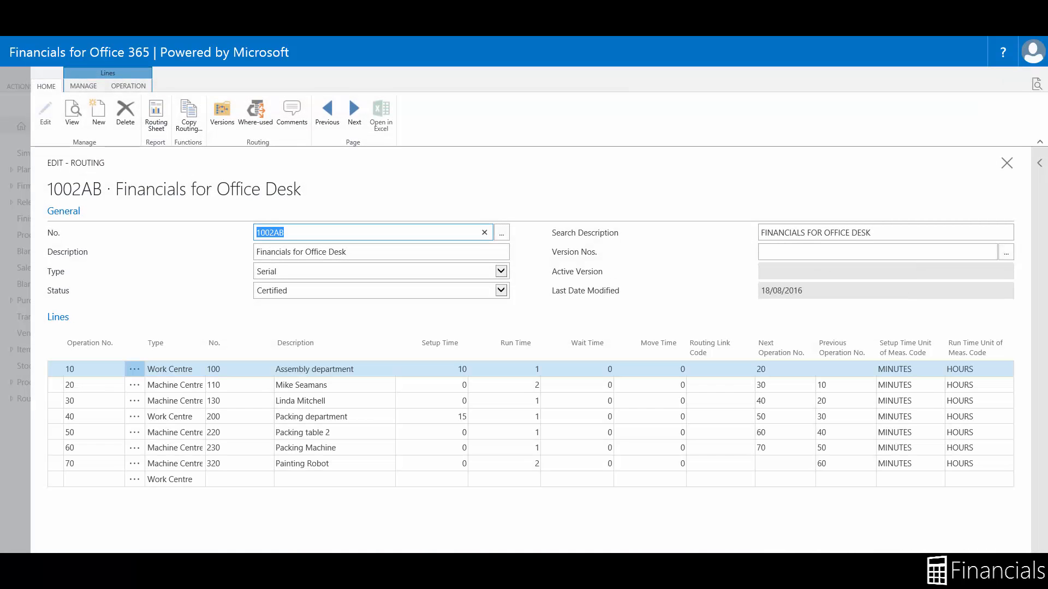
pyautogui.click(710, 369)
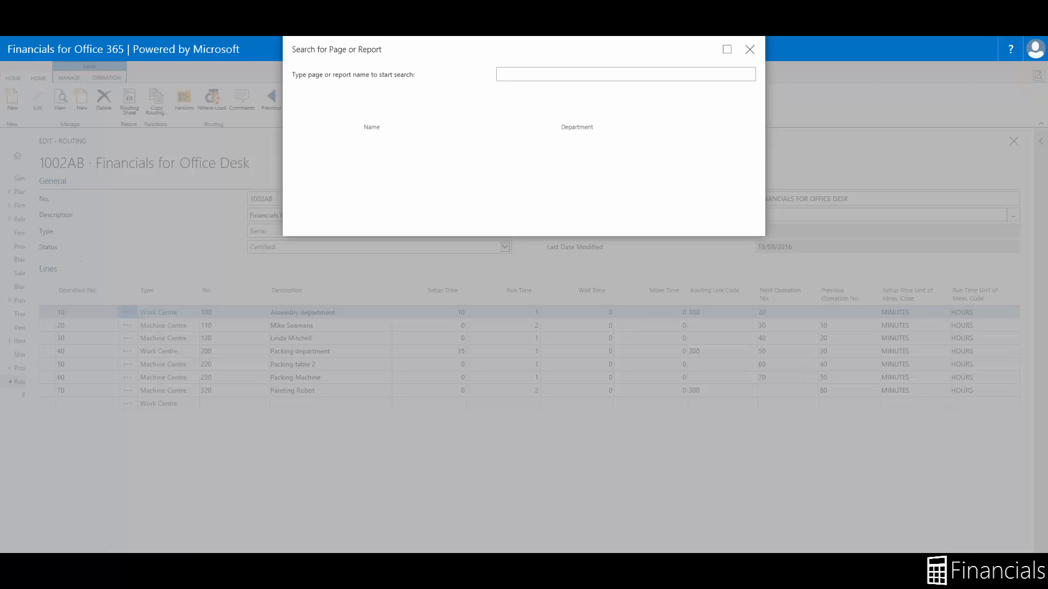
pyautogui.write('ro')
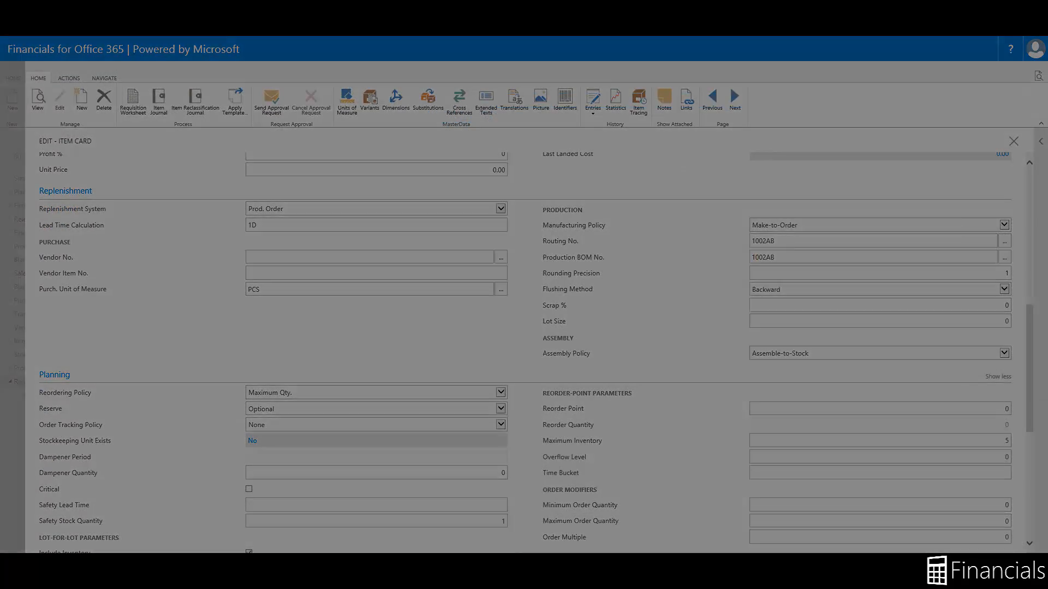
pyautogui.click(499, 270)
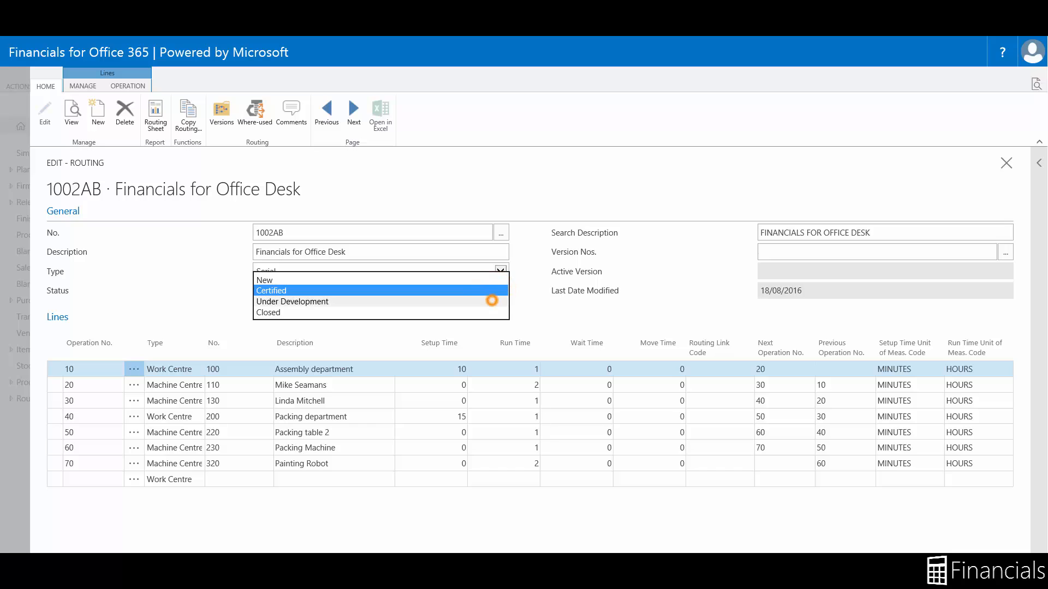
# Step: Set routing 1002AB to Under Development and give operation 10 link code 100
pyautogui.click(293, 301)
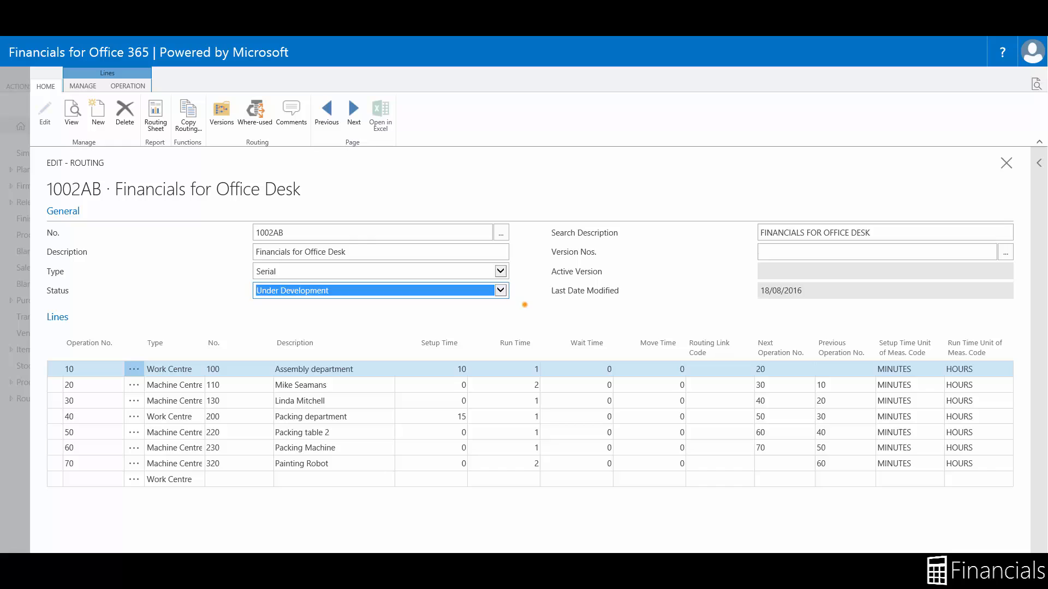
pyautogui.click(745, 369)
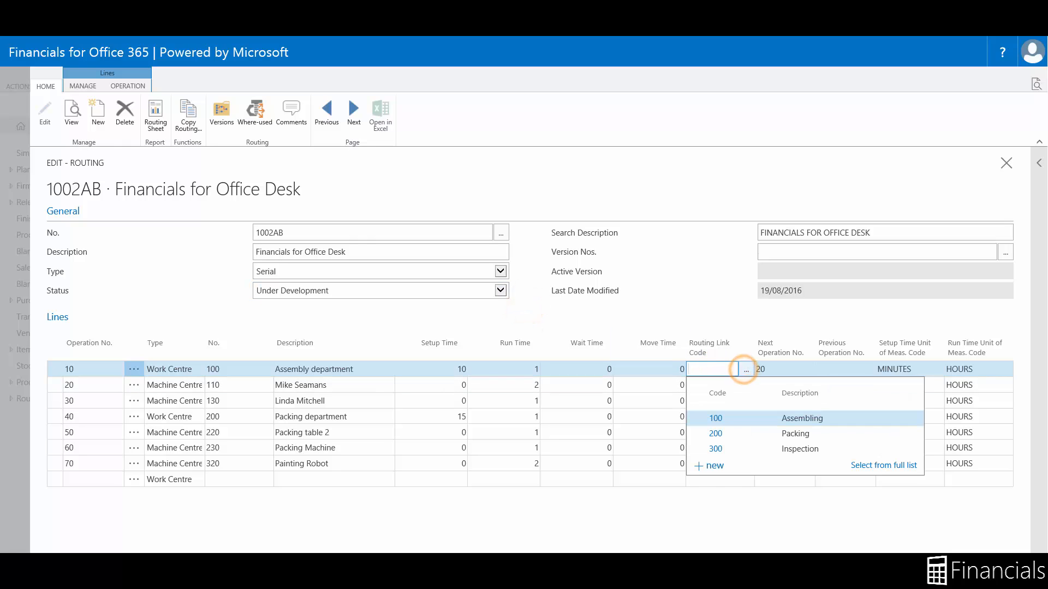
pyautogui.click(714, 417)
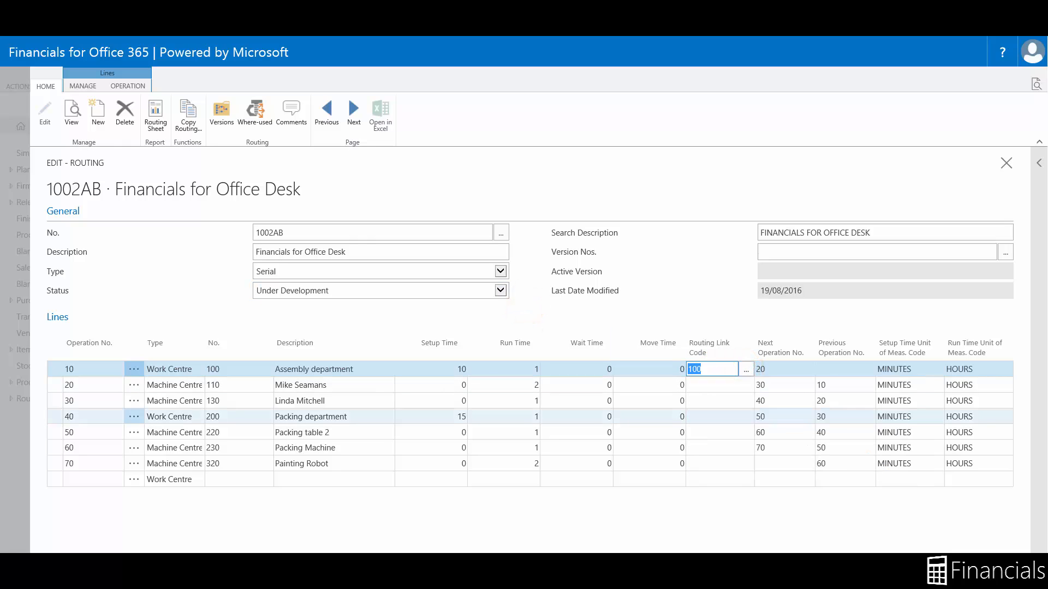
pyautogui.click(711, 384)
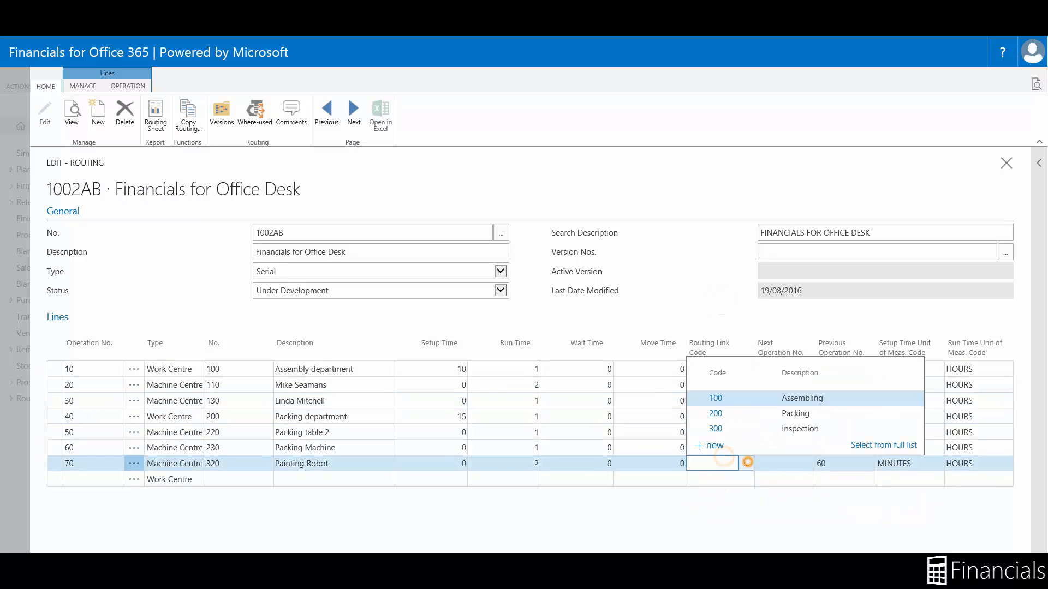
pyautogui.moveTo(715, 427)
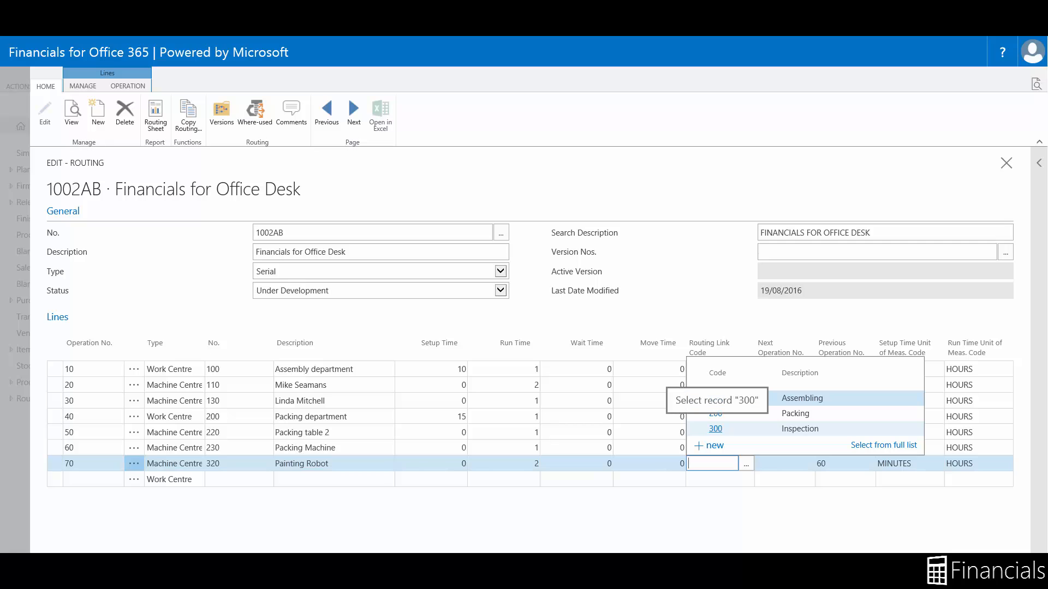
# Step: Give operations 40 and 70 link codes 200 and 300, then go to item card 1002AB
pyautogui.click(714, 427)
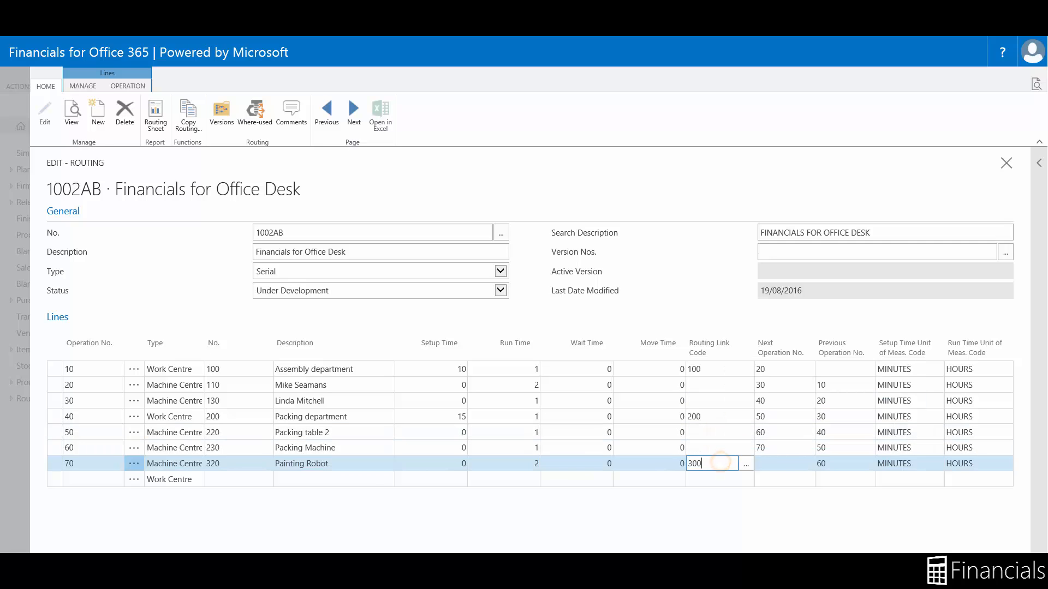
pyautogui.click(311, 416)
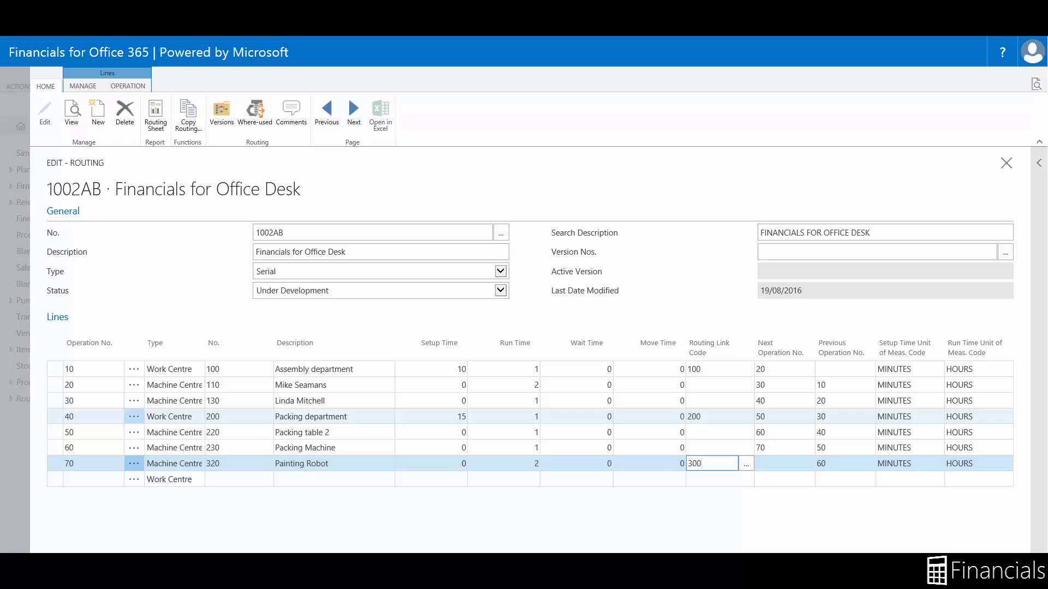
pyautogui.click(1005, 163)
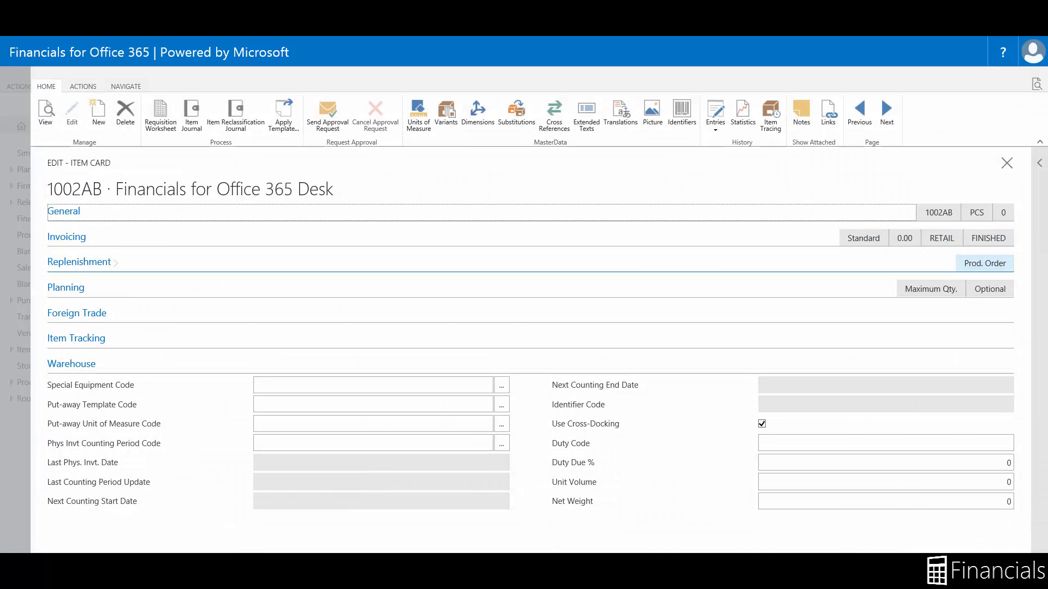
# Step: Drill into Production BOM No. 1002AB from the item's replenishment settings
pyautogui.click(79, 261)
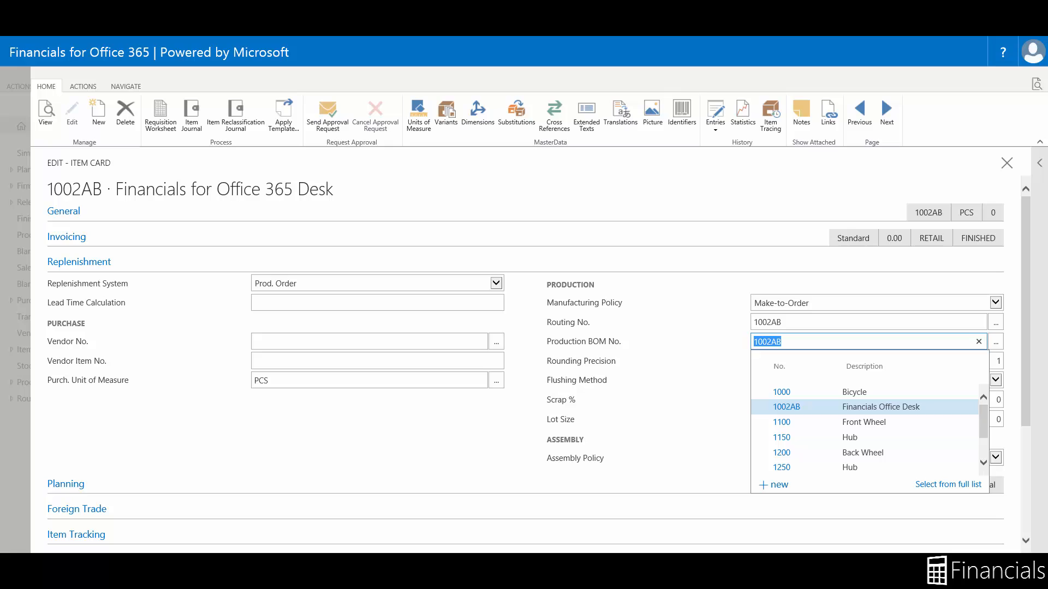
pyautogui.click(947, 483)
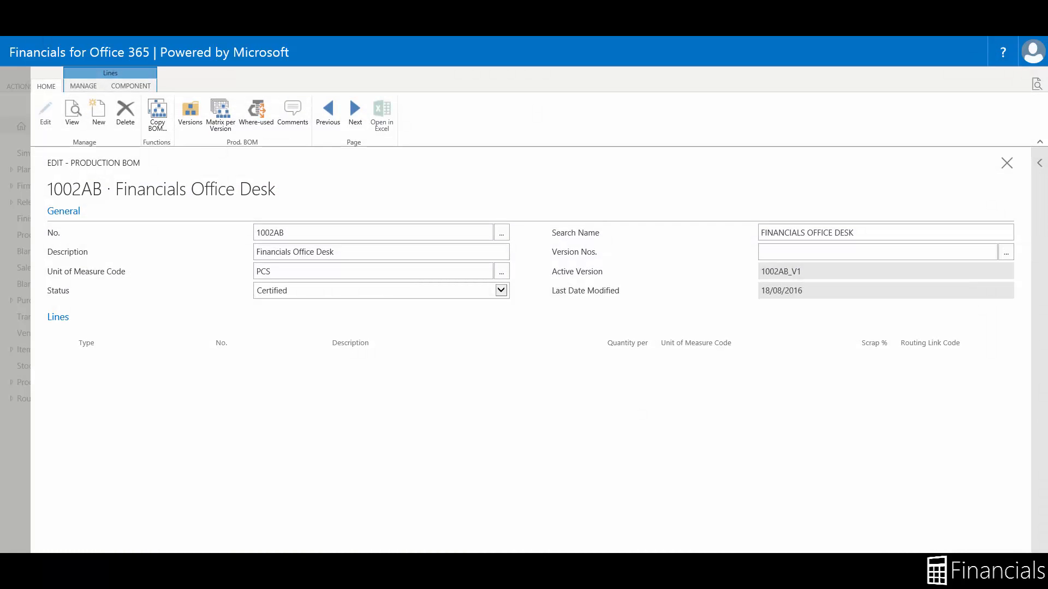
# Step: Set BOM 1002AB to Under Development and give the Base line routing link code 100
pyautogui.click(499, 291)
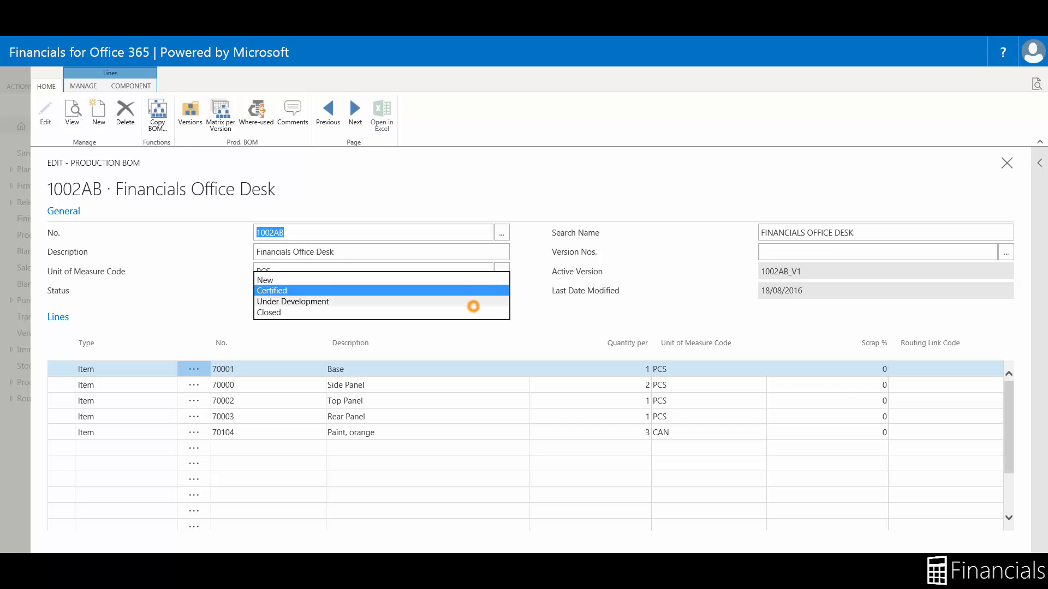
pyautogui.click(292, 301)
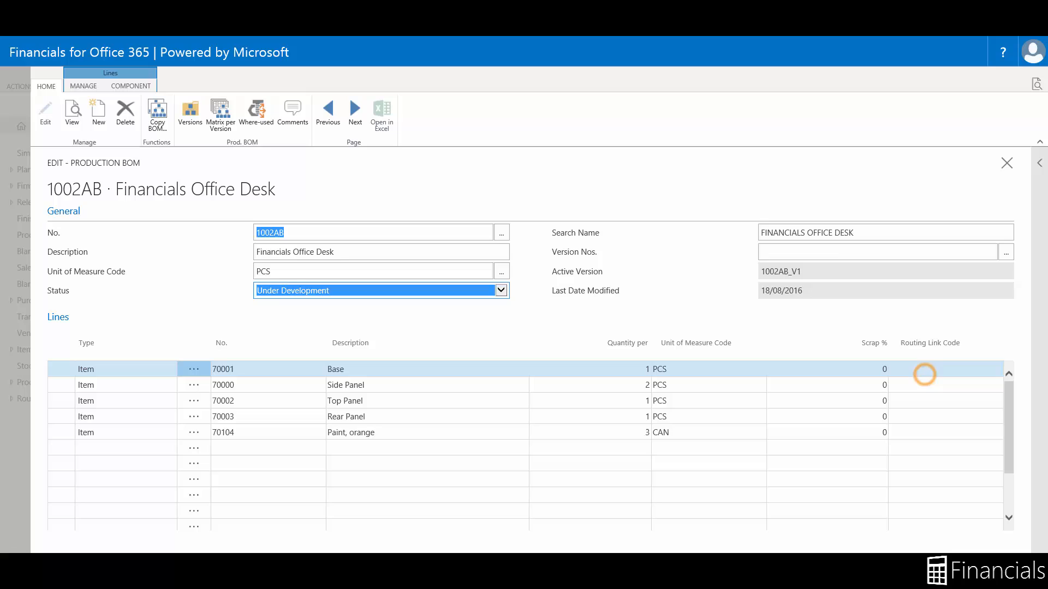
pyautogui.click(936, 368)
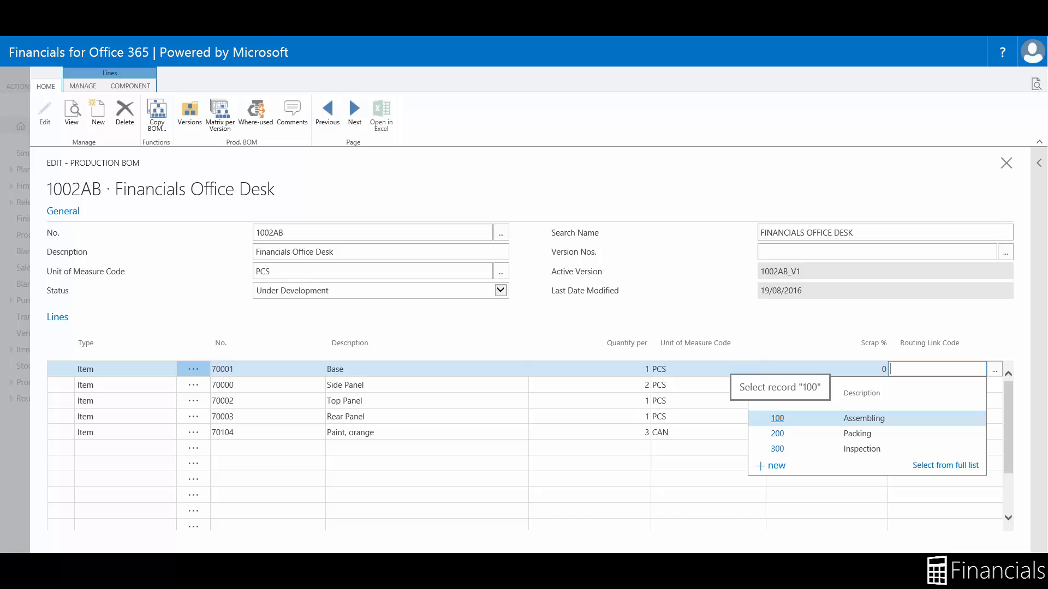
pyautogui.click(776, 418)
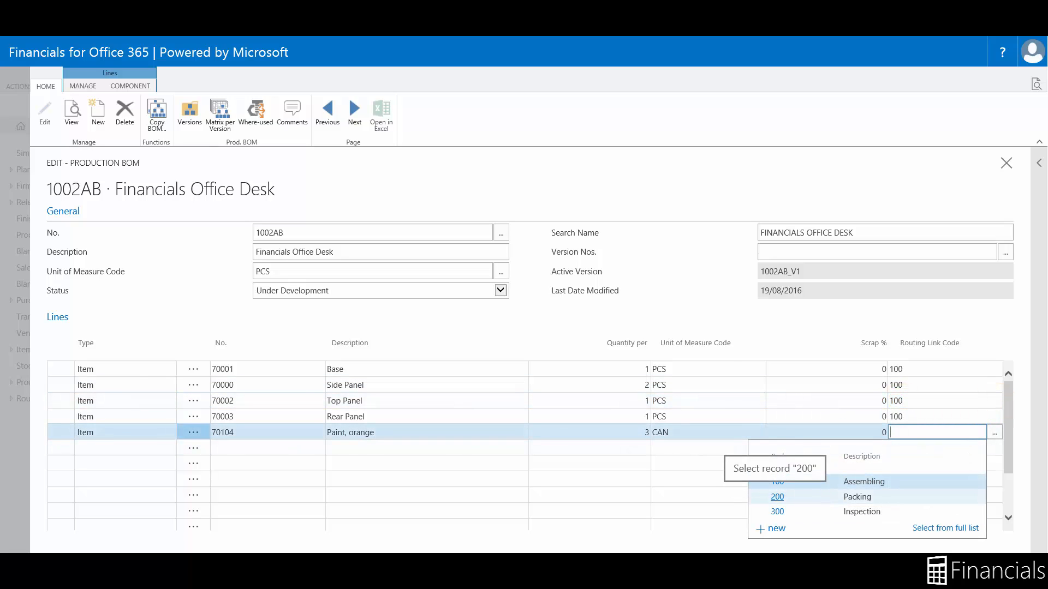
# Step: Give the orange paint line routing link code 200 and set the BOM back to Certified
pyautogui.click(775, 496)
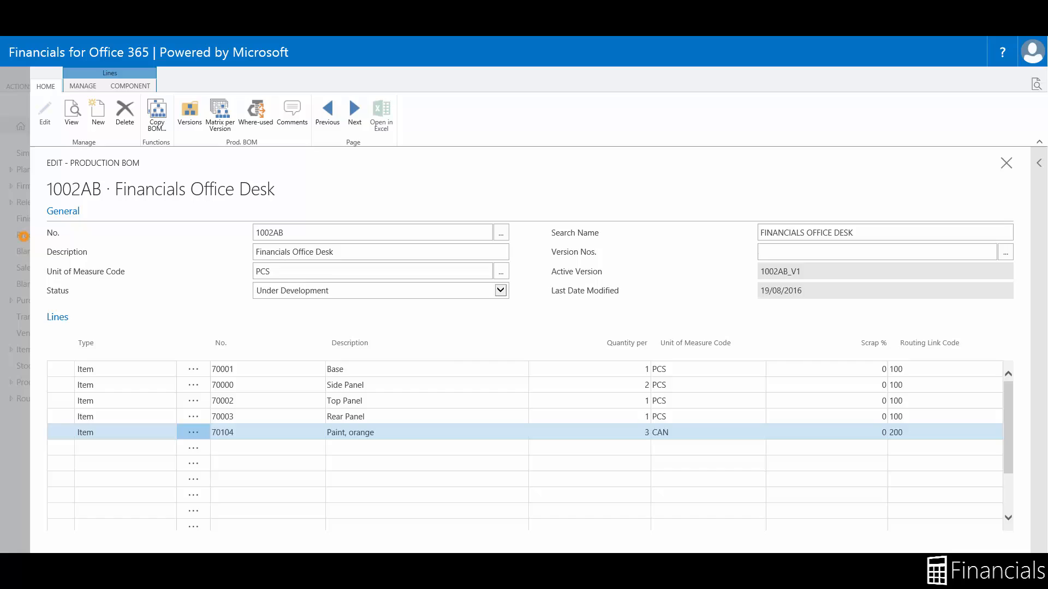
pyautogui.click(498, 290)
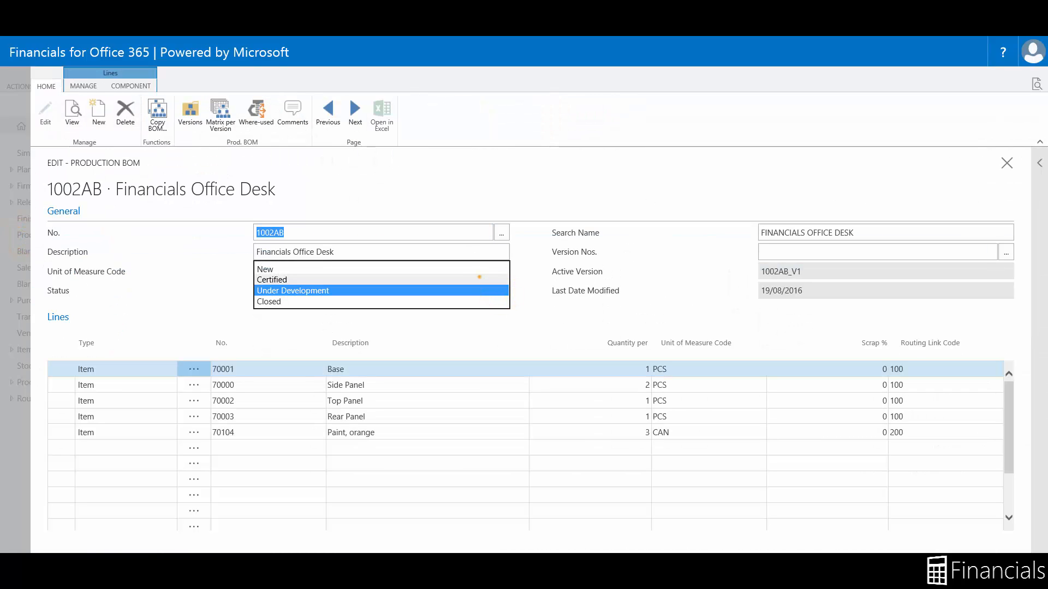
pyautogui.click(271, 279)
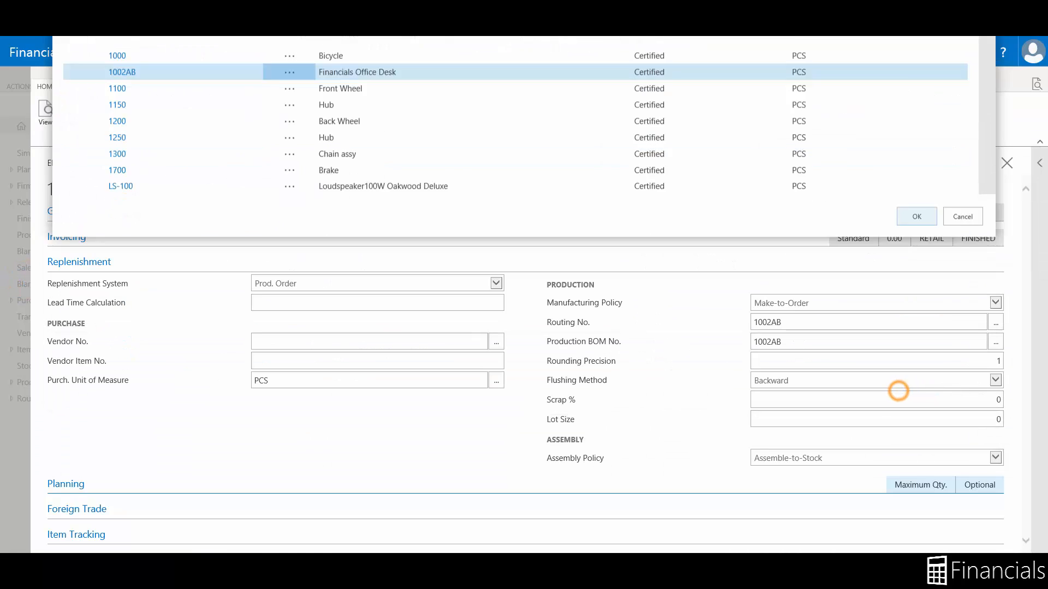
# Step: Return to the item card and reach the Routing No. lookup via Navigate > Assembly/Production
pyautogui.click(915, 216)
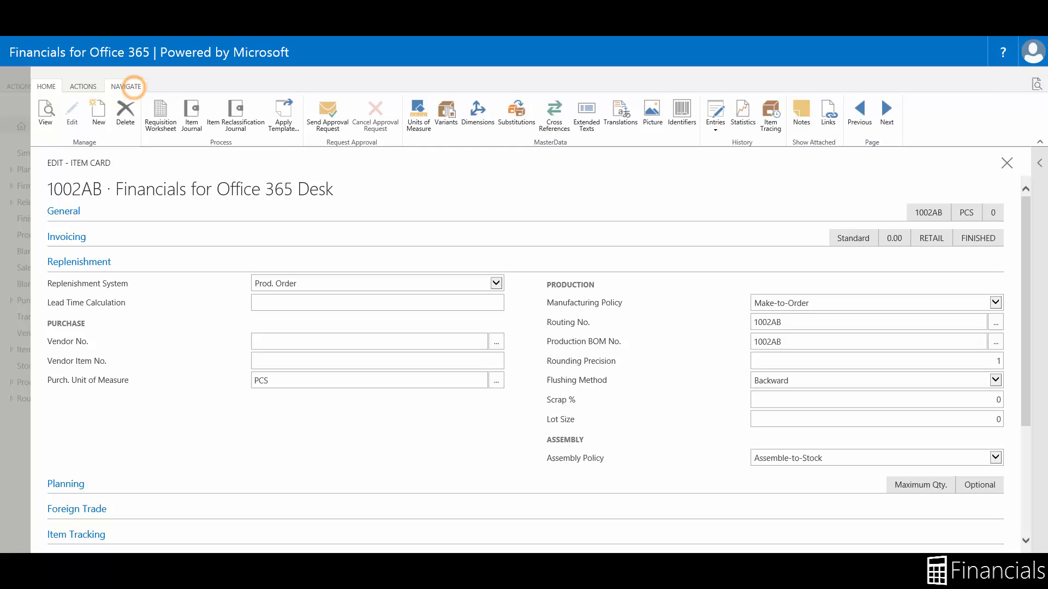
pyautogui.click(125, 87)
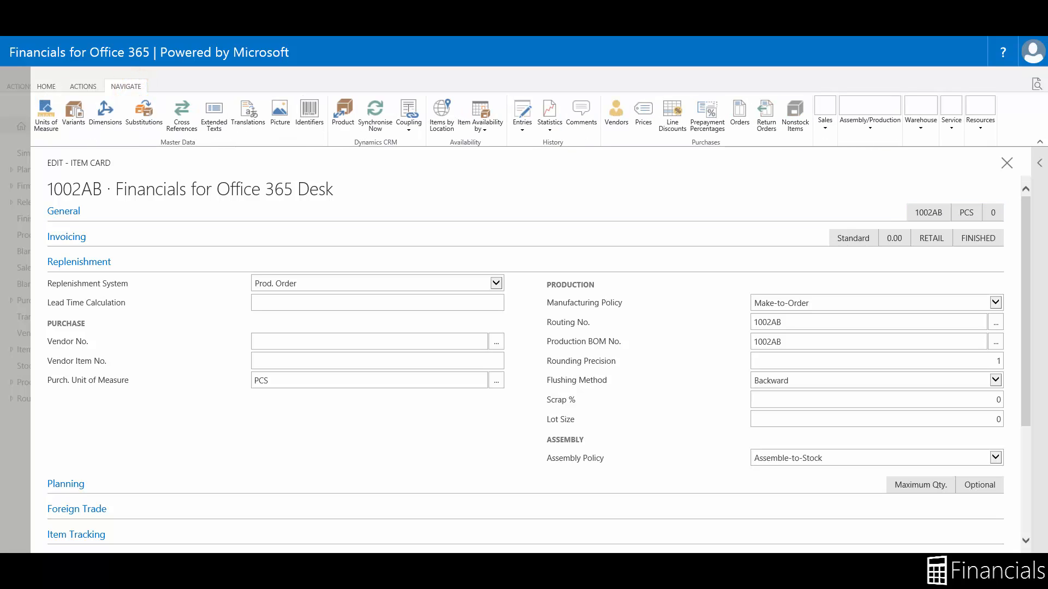
pyautogui.click(869, 115)
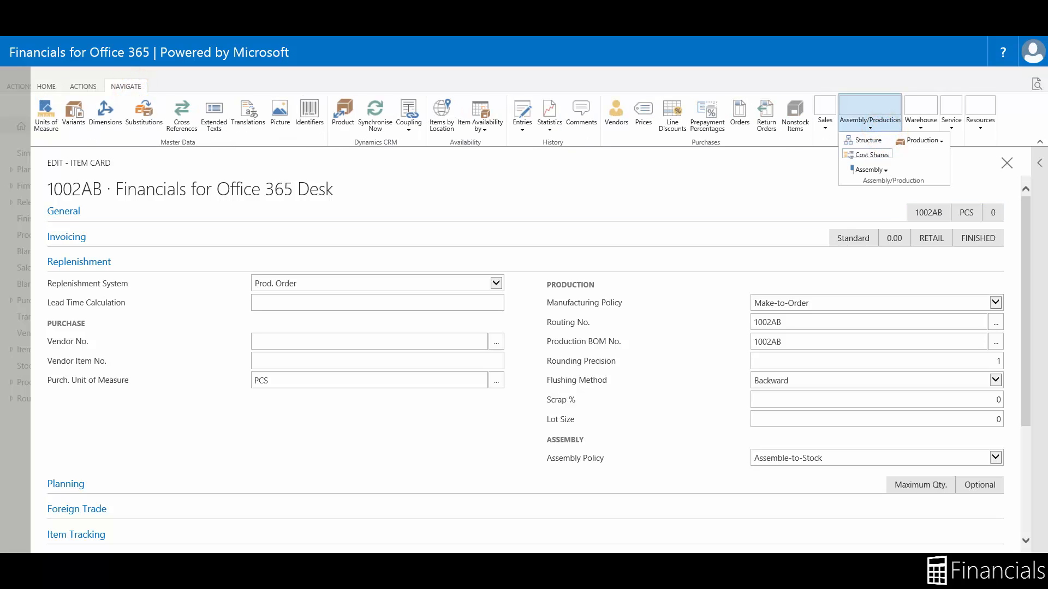
pyautogui.click(870, 154)
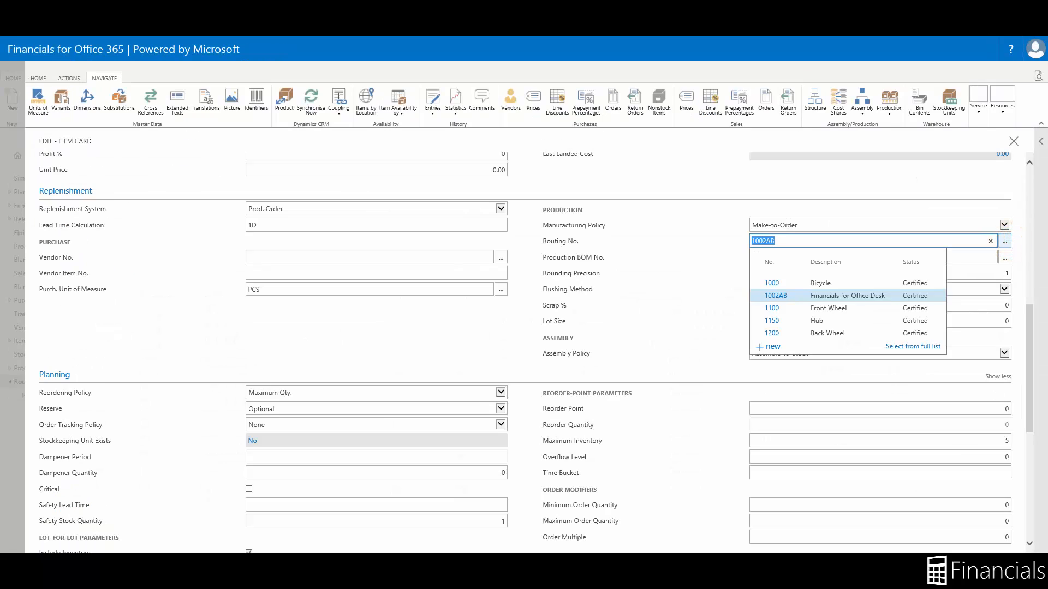
# Step: Reopen routing 1002AB, view routings help, then help for the Routing Link Code field
pyautogui.click(912, 346)
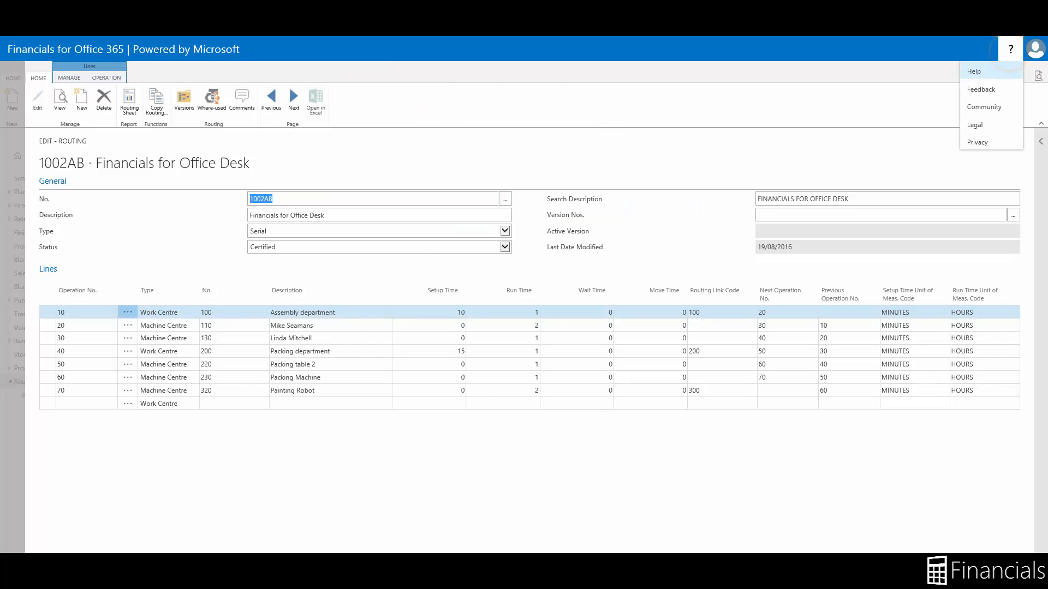
pyautogui.click(973, 70)
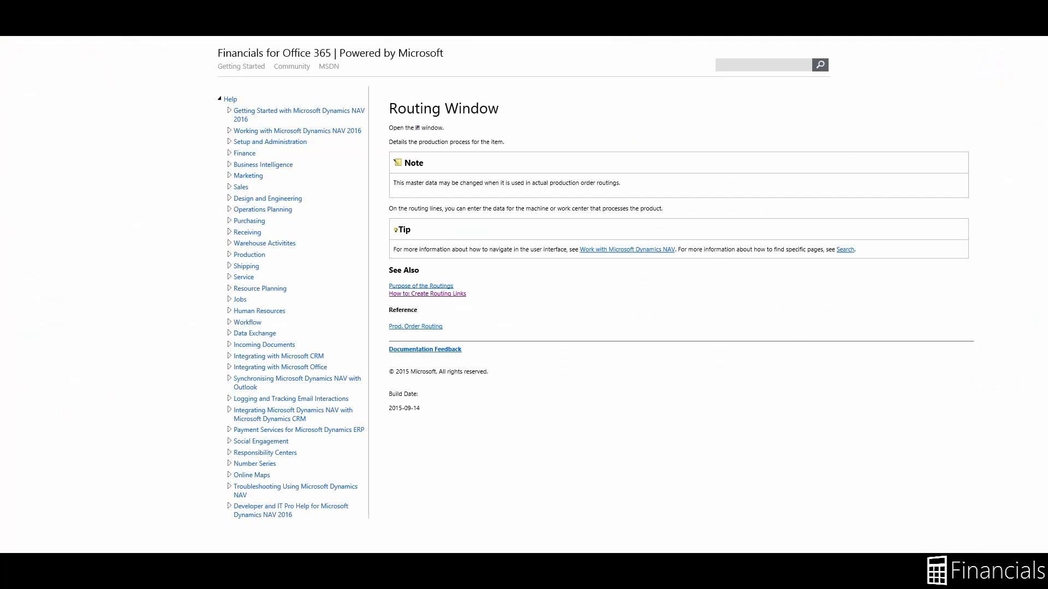
pyautogui.click(427, 294)
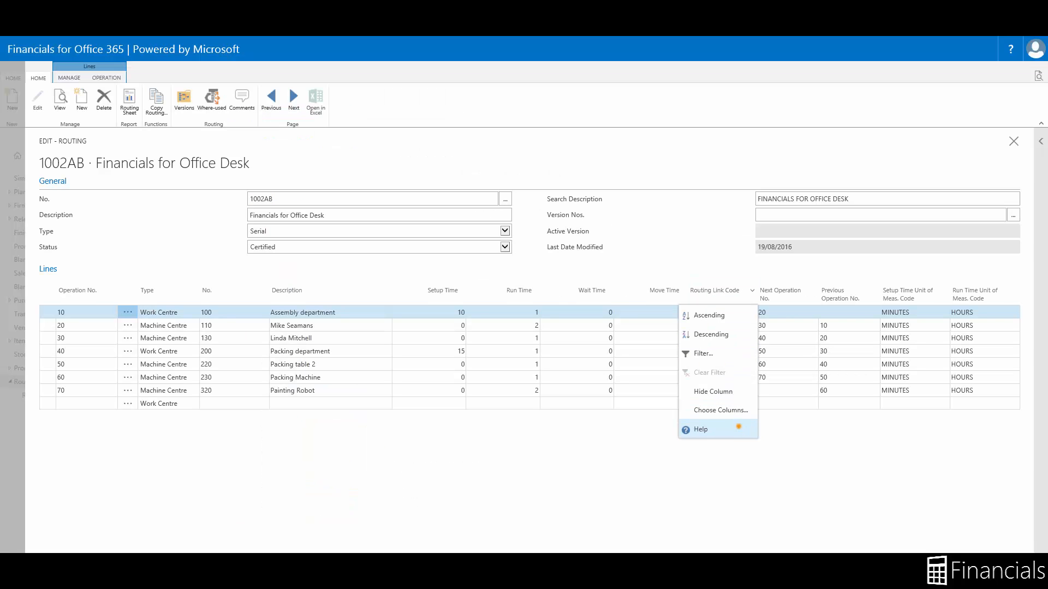
pyautogui.click(701, 429)
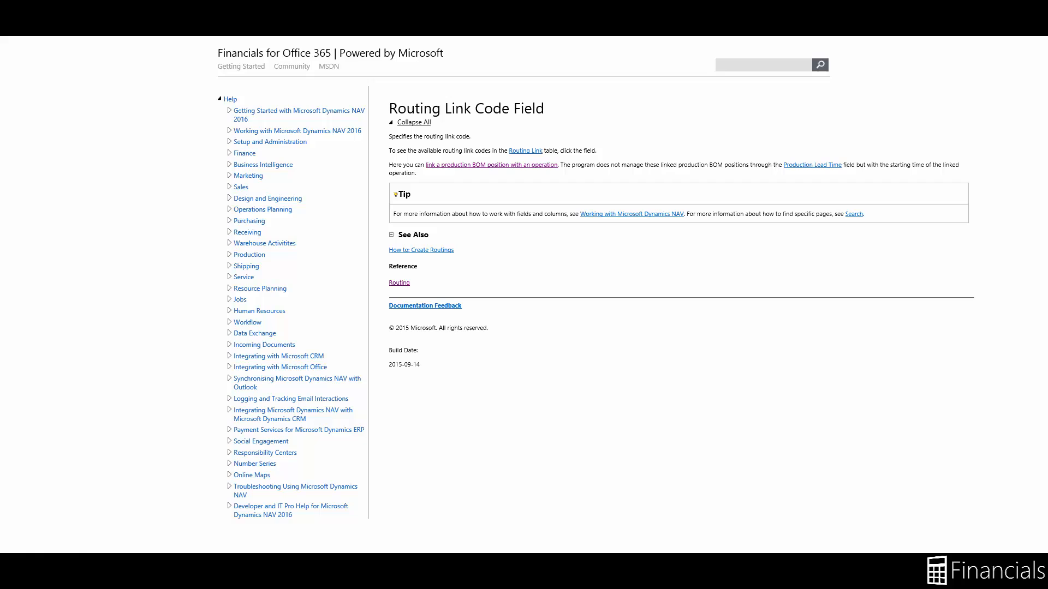